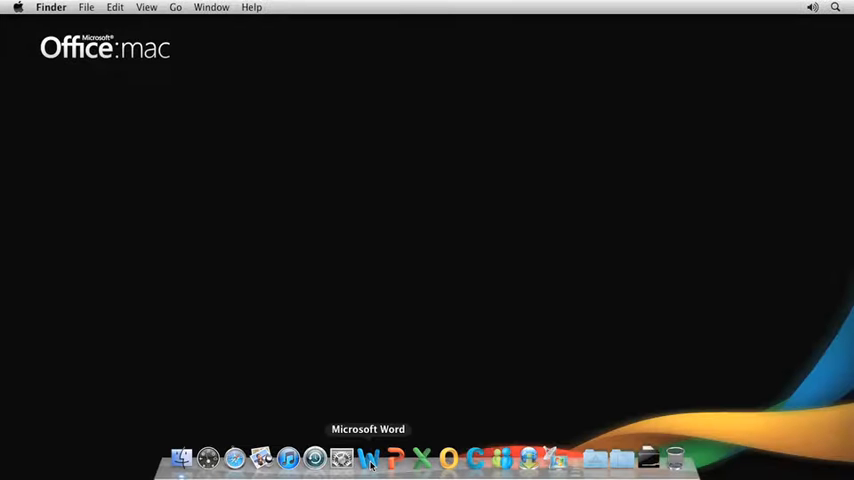
Step: Launch Microsoft Word from the Dock to bring up the Document Gallery
left_click(369, 458)
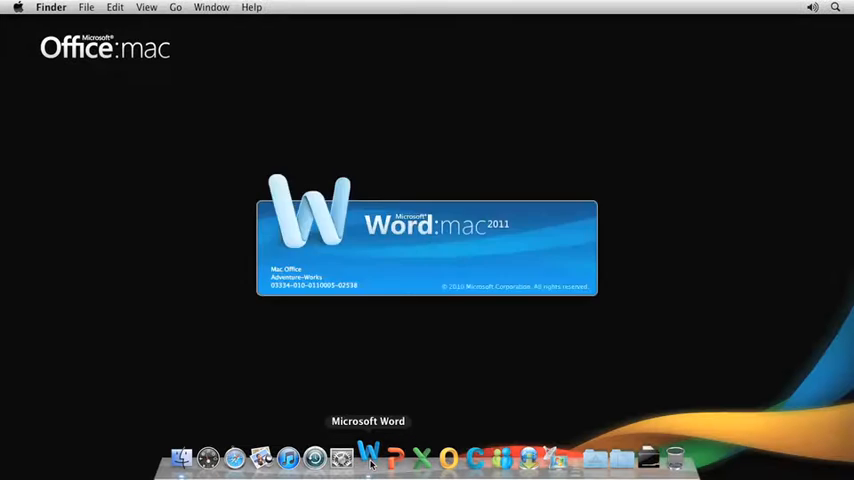
left_click(367, 458)
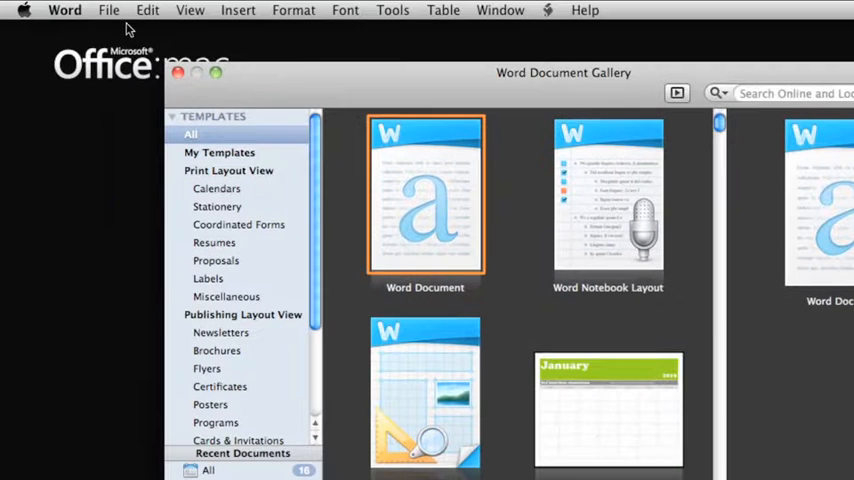
Step: Browse the Newsletters, then Brochures template categories, and focus the template search field
left_click(109, 10)
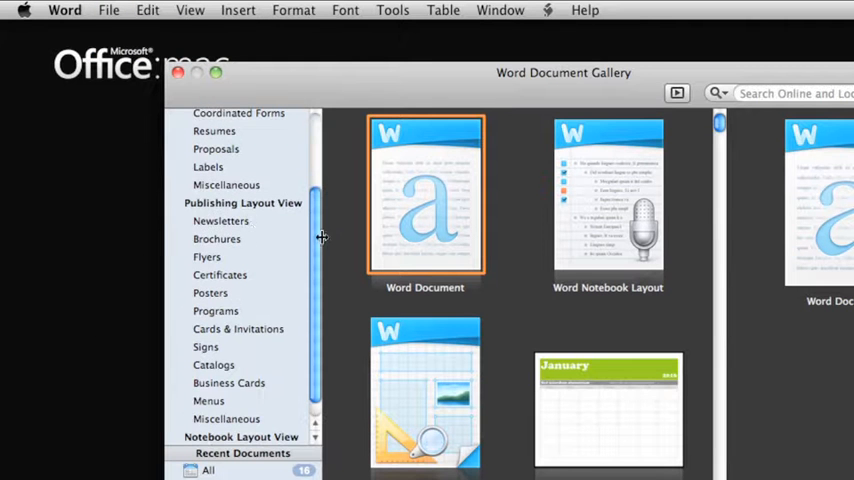
left_click(221, 220)
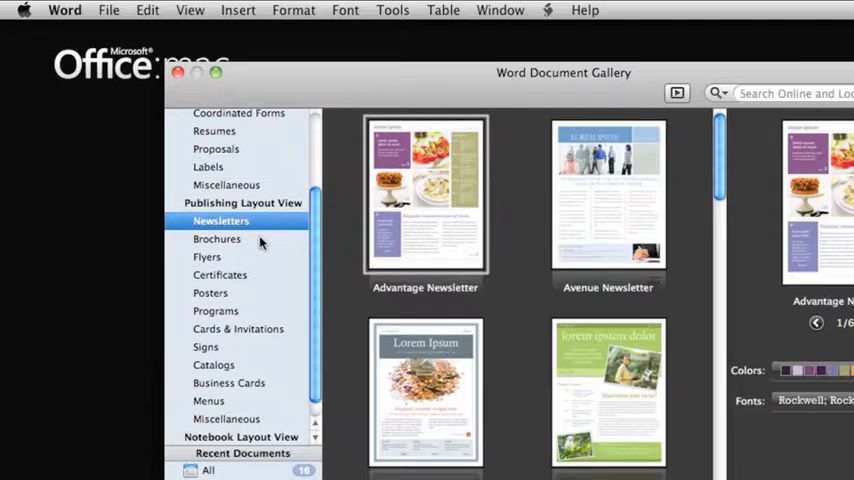
left_click(217, 238)
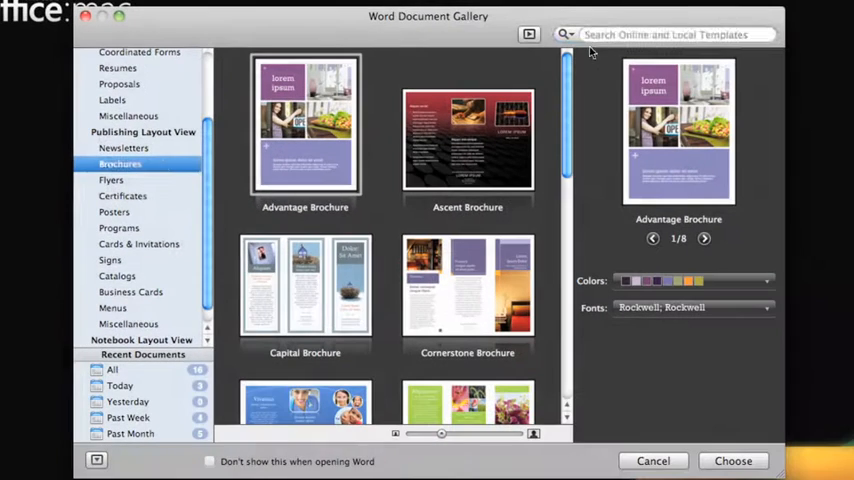
left_click(670, 34)
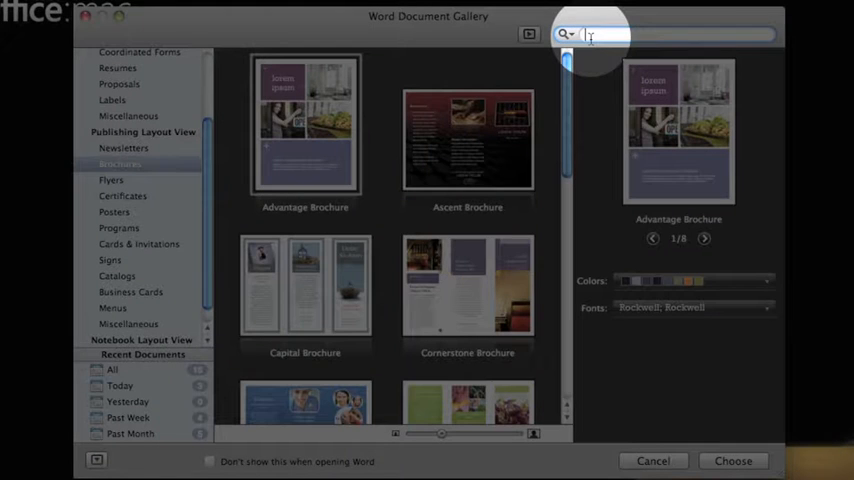
Step: Search templates for 'flyer' and select the Sale Flyer template
type("flyer")
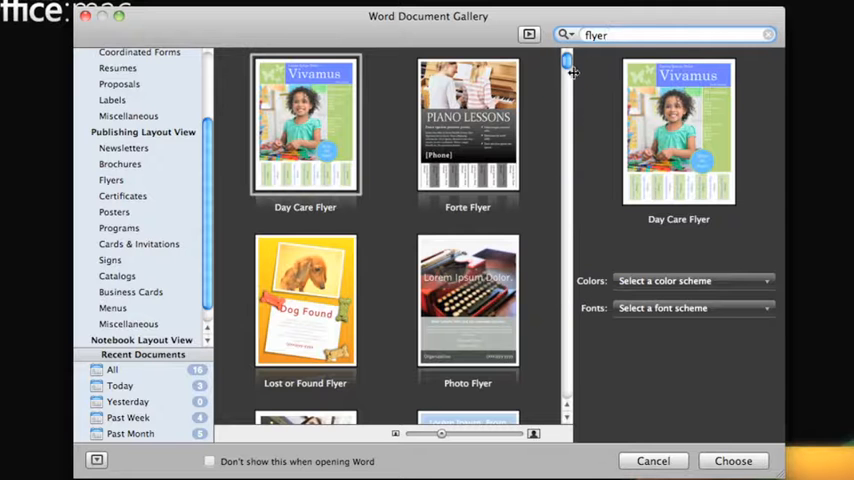
scroll("down", 3)
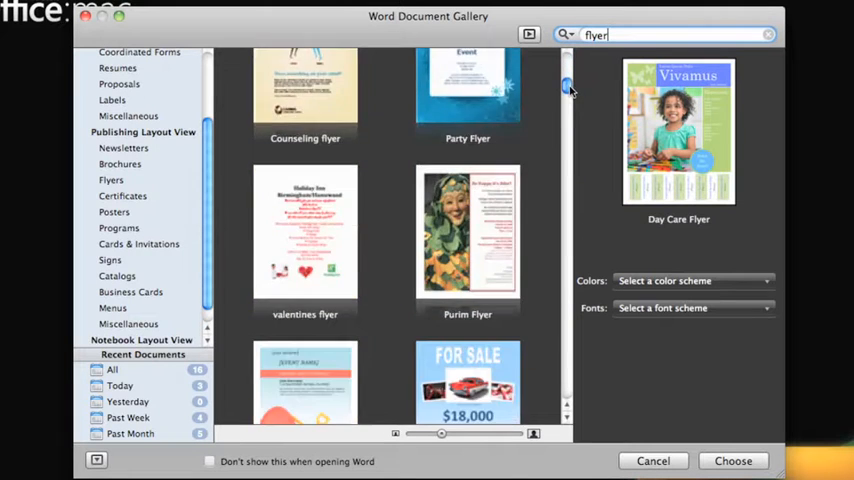
scroll("down", 3)
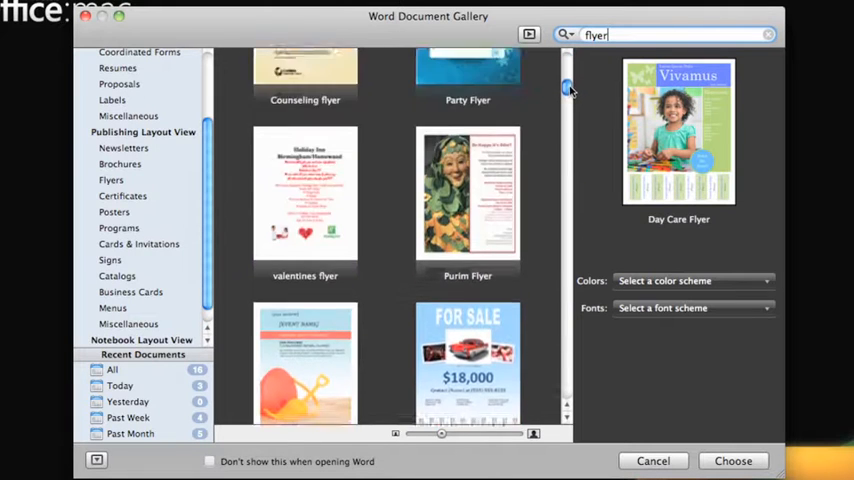
scroll("down", 3)
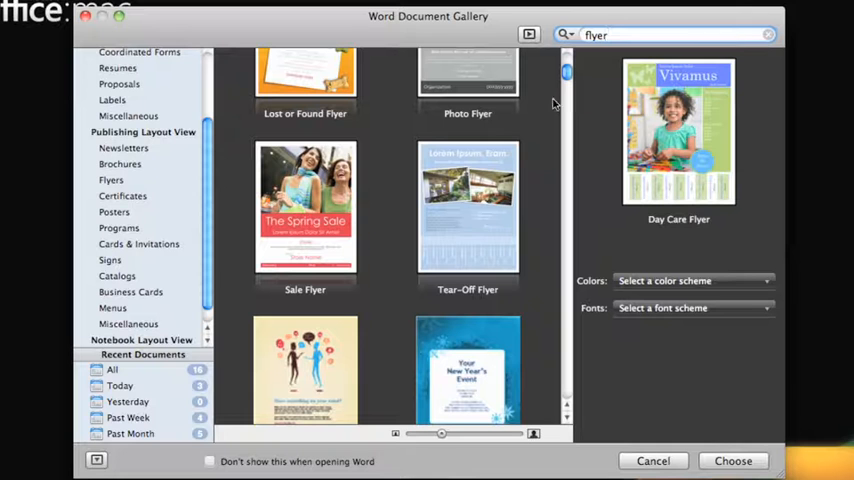
left_click(305, 207)
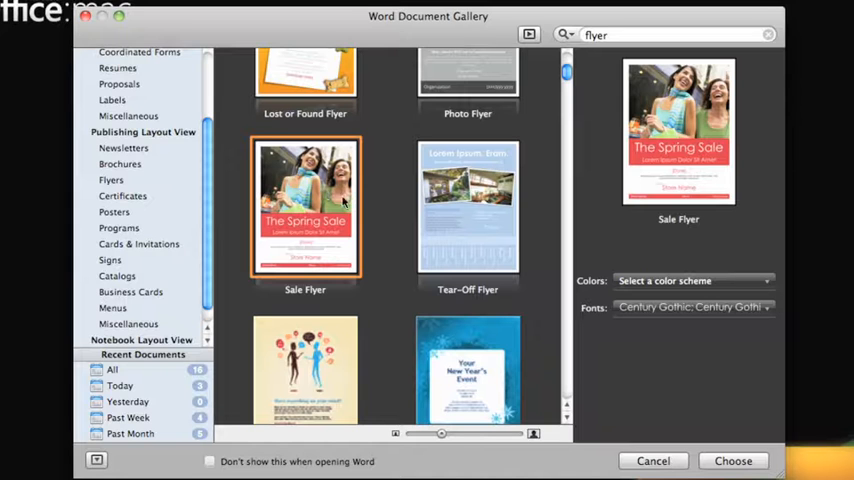
Step: Apply a blue colour scheme to the Sale Flyer preview
left_click(693, 280)
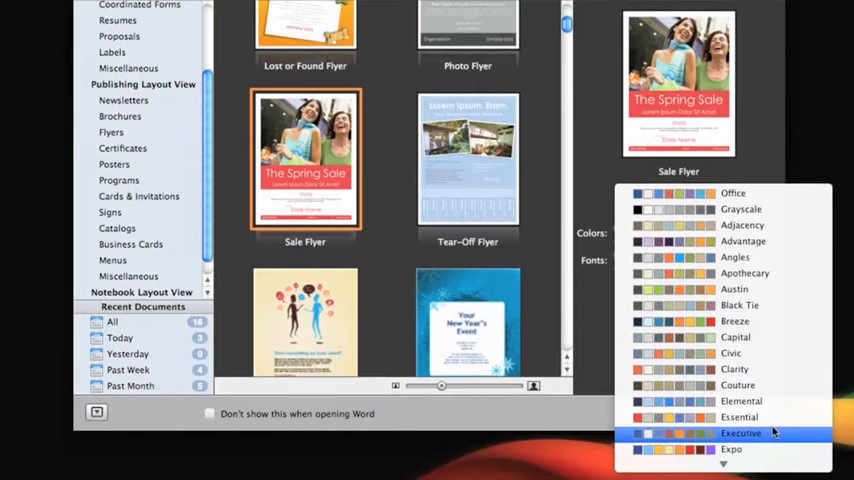
left_click(690, 232)
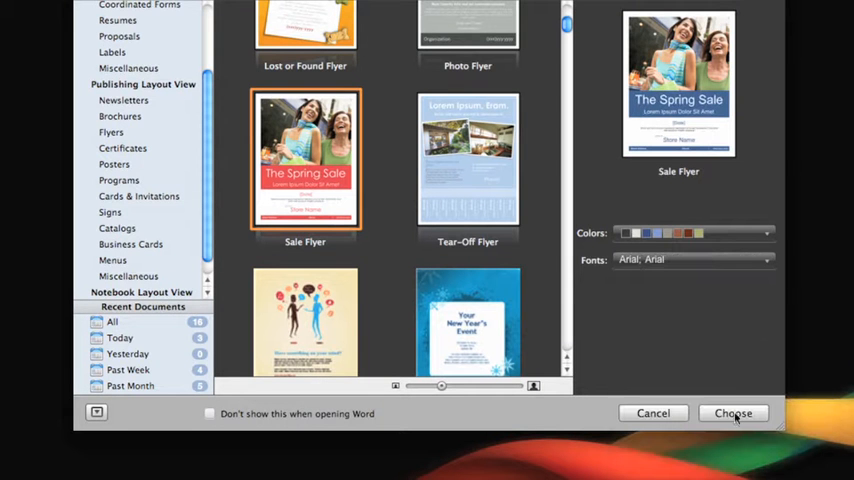
mouse_move(659, 126)
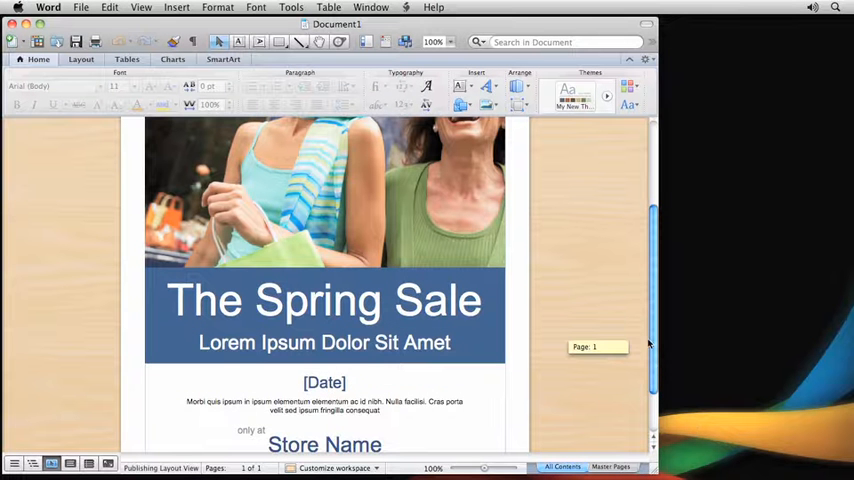
Step: Scroll down through the new blue Spring Sale flyer document
scroll("down", 3)
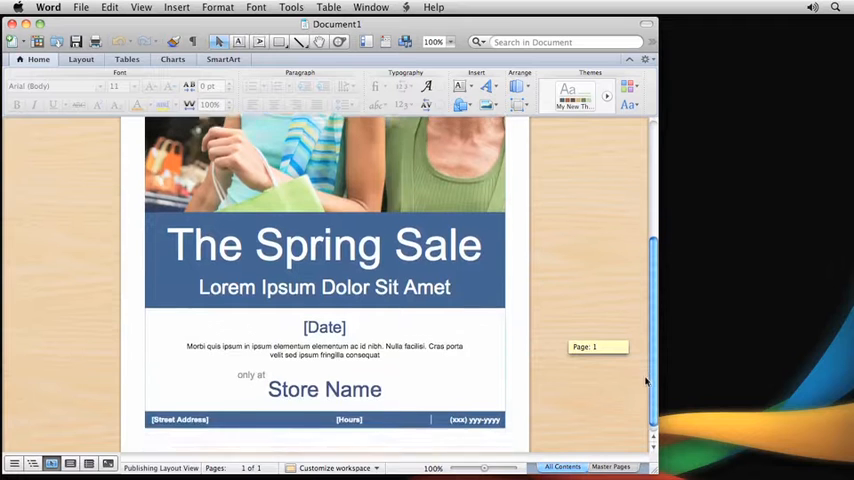